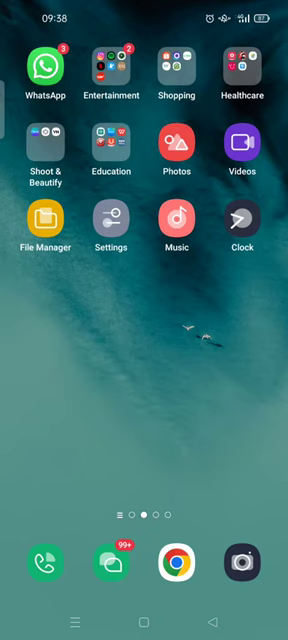
Launch WPS Office from the Education folder on the home screen
click(115, 140)
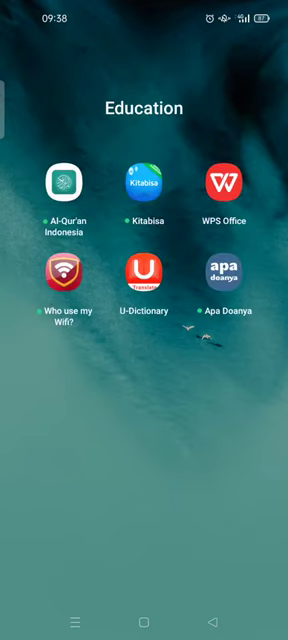
click(229, 185)
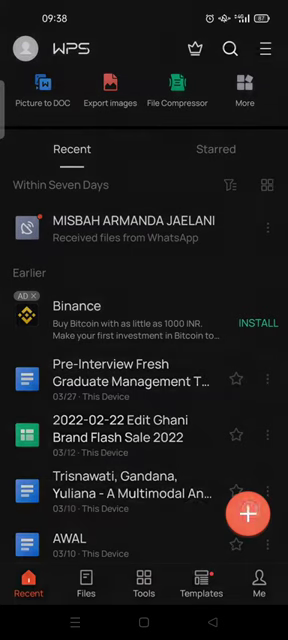
Choose 'Choose template' from the Create new panel
click(250, 516)
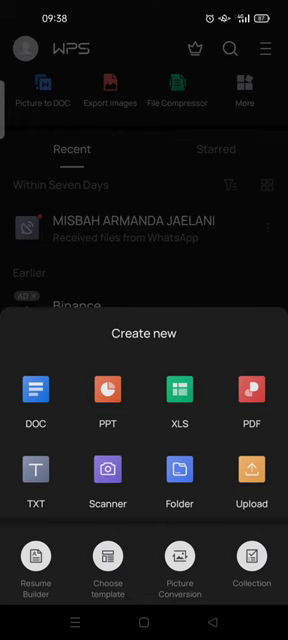
click(36, 393)
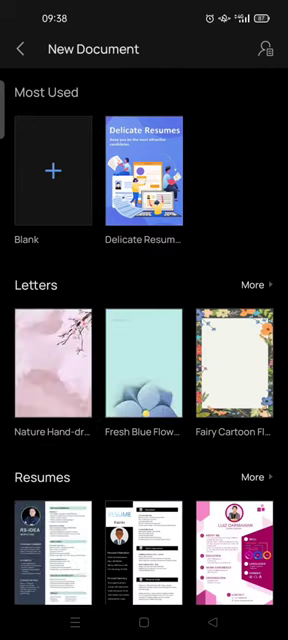
Scroll through the Resumes templates and select Creative Pink Resume
scroll(down, 3)
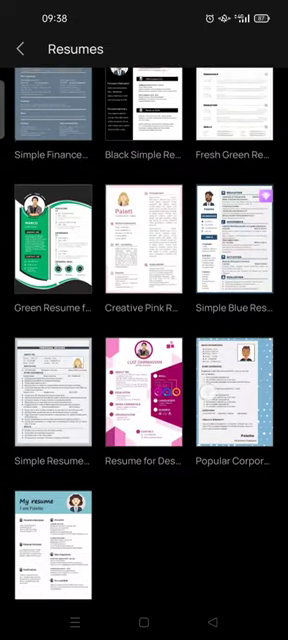
scroll(down, 3)
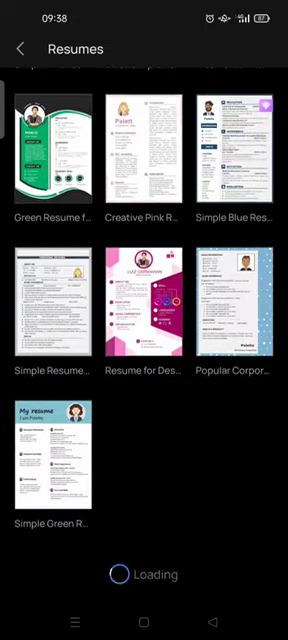
scroll(down, 3)
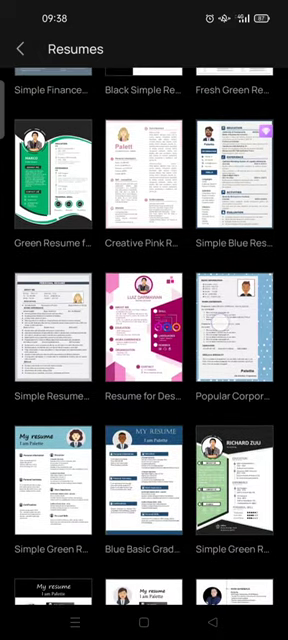
scroll(down, 3)
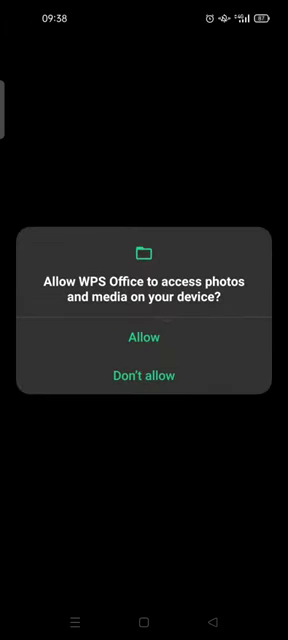
Allow photos and media access and scroll the Creative Pink Resume preview
click(144, 337)
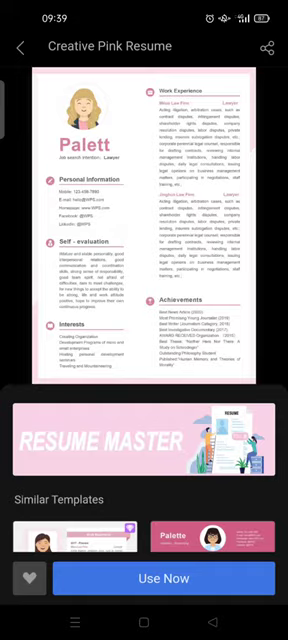
scroll(down, 3)
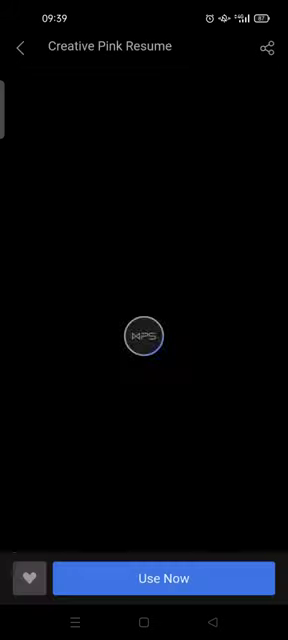
Use the Creative Pink Resume template and start renaming the save file with 'M'
click(165, 578)
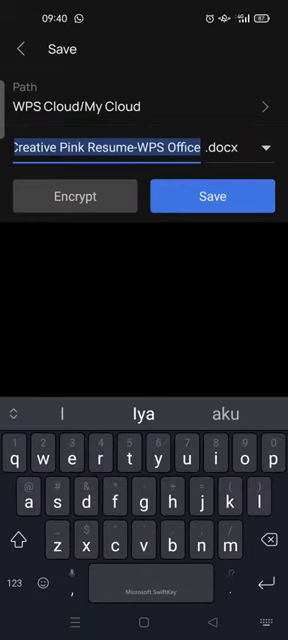
text(M)
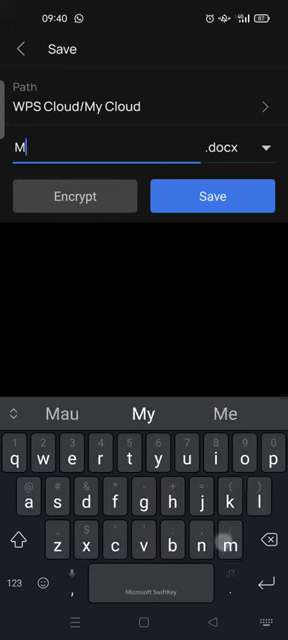